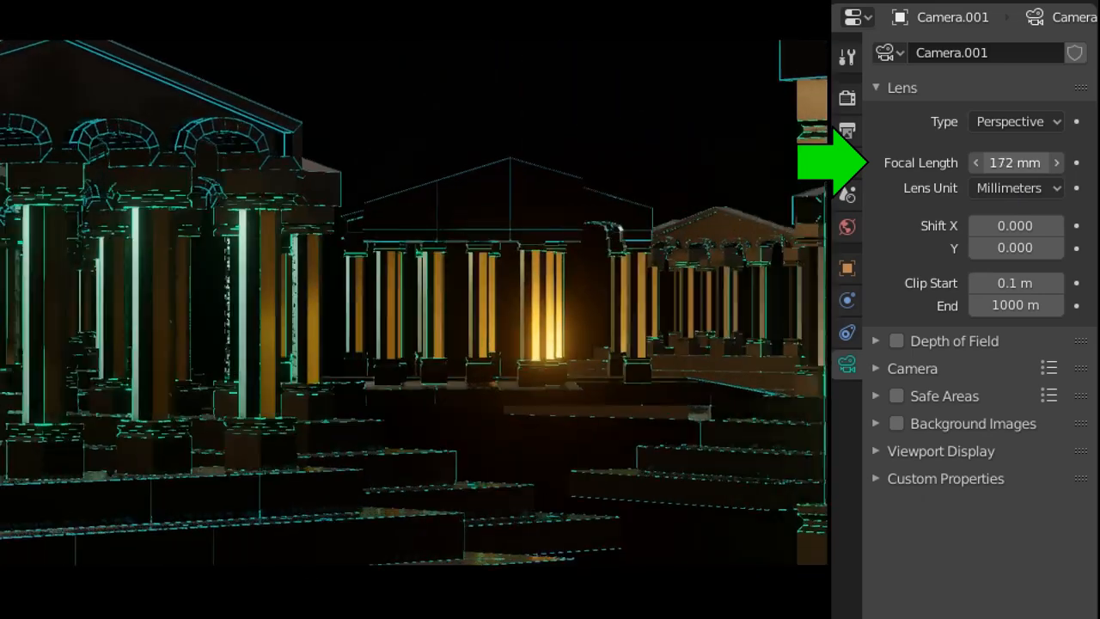
Lower the camera's Focal Length from 172 mm to 95 mm.
click(1058, 163)
text(95)
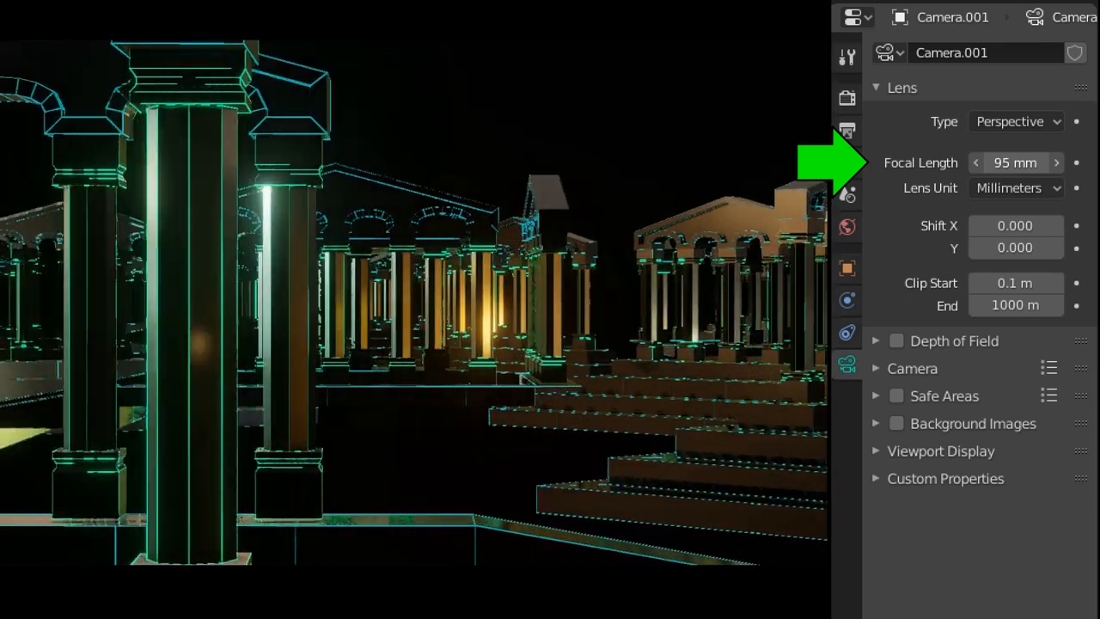
click(976, 162)
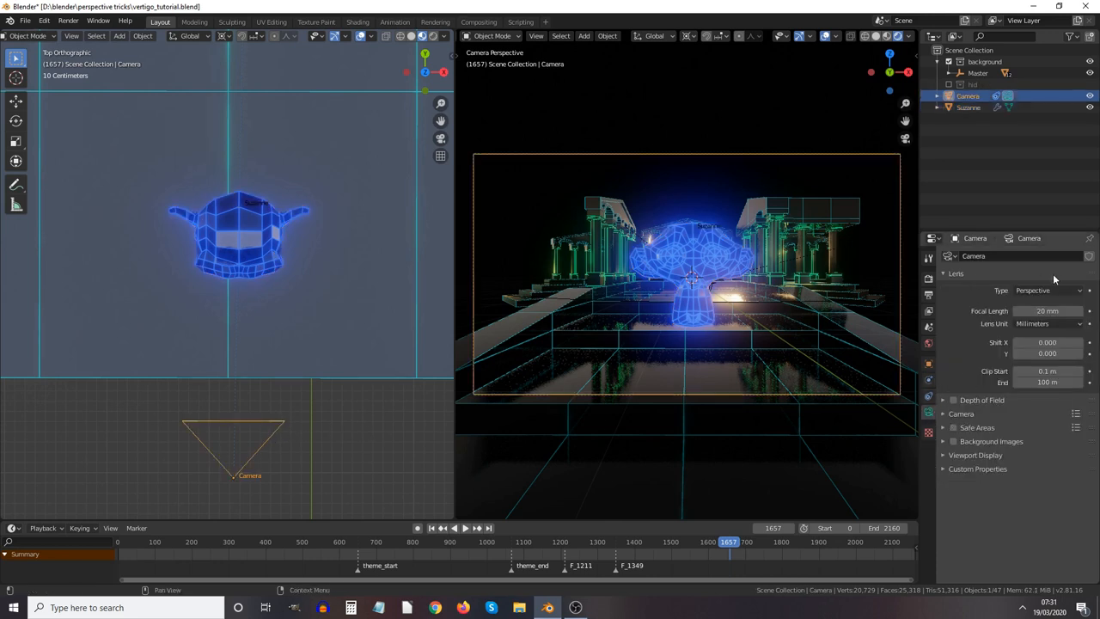
Bring up the context menu for the camera's 20 mm Focal Length property.
right_click(1048, 311)
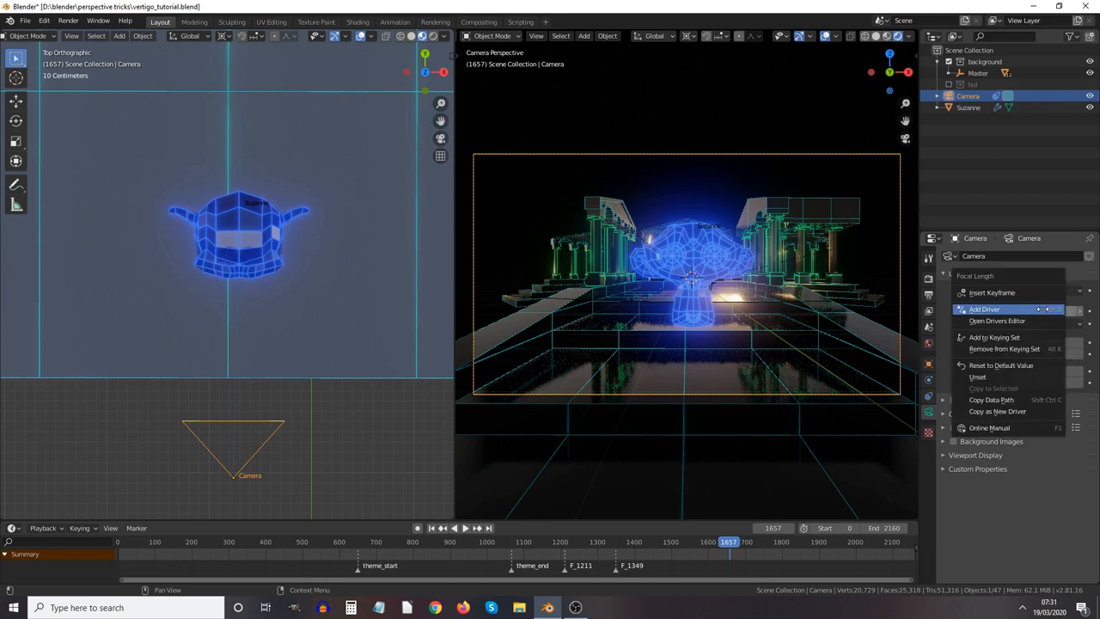
Add a driver to Focal Length with the Camera as the variable's first object.
click(985, 308)
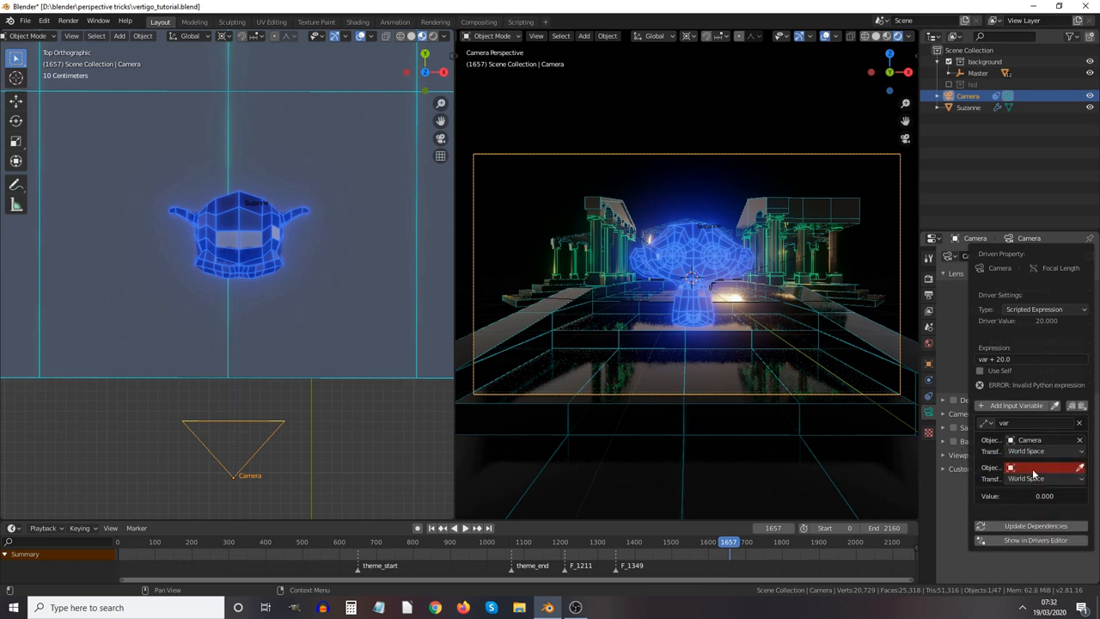
click(1040, 466)
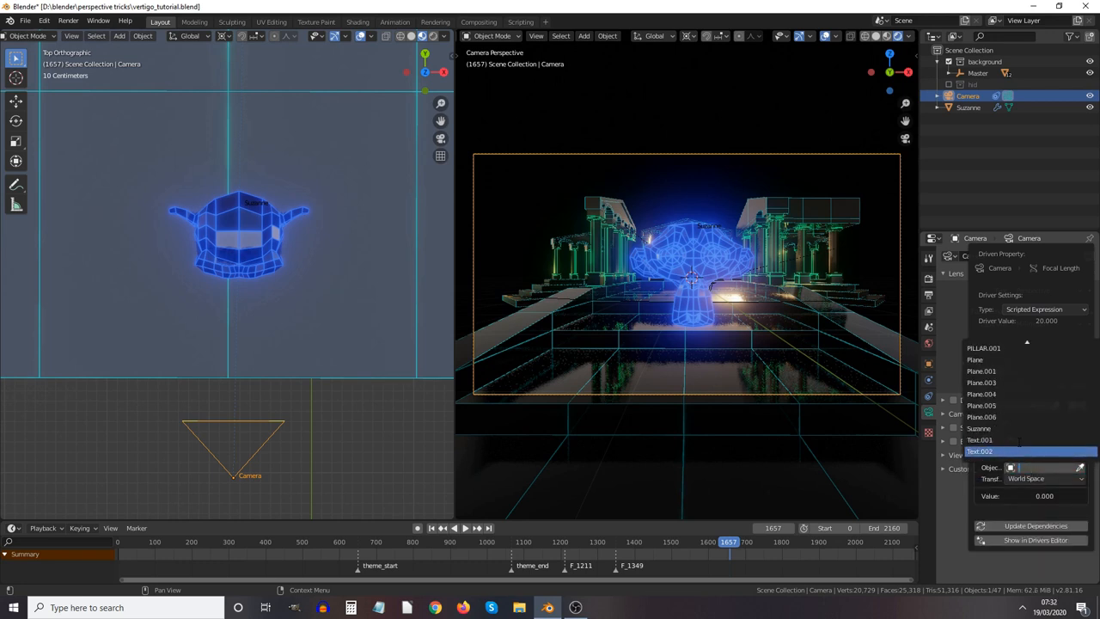